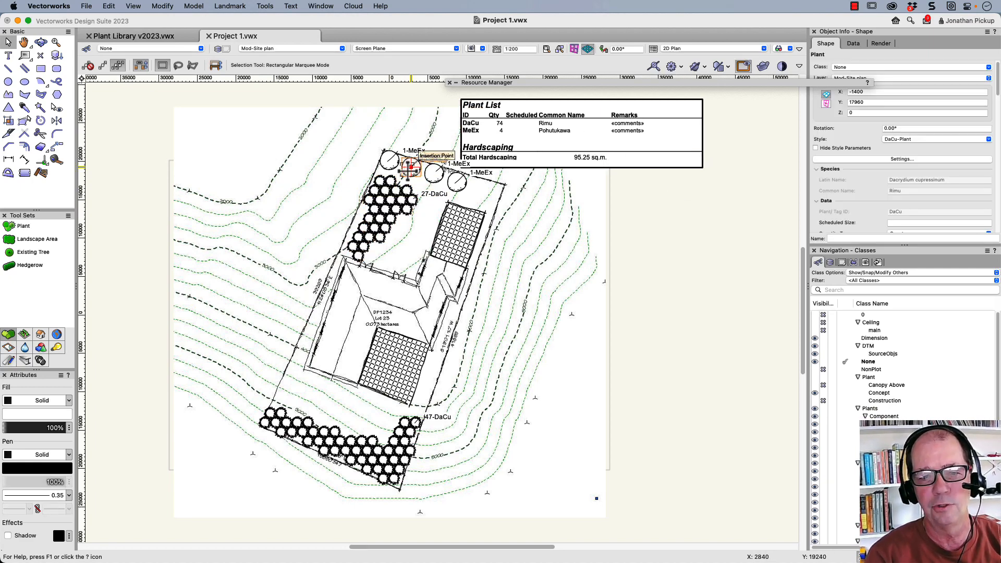
# Step: Inspect the MeEx boundary plant and paving area, then revert to the empty survey drawing
pyautogui.click(454, 236)
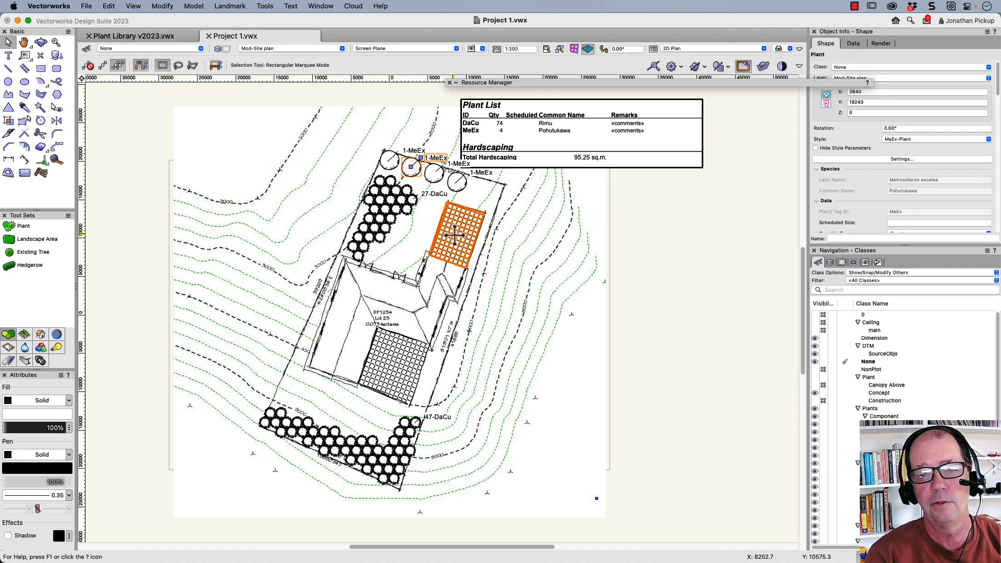
pyautogui.click(454, 237)
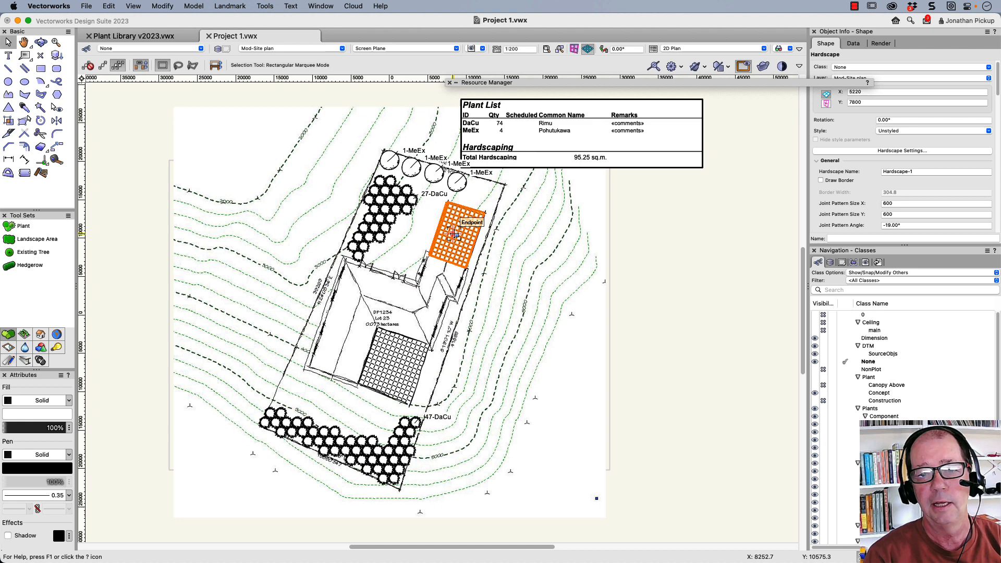
pyautogui.click(543, 128)
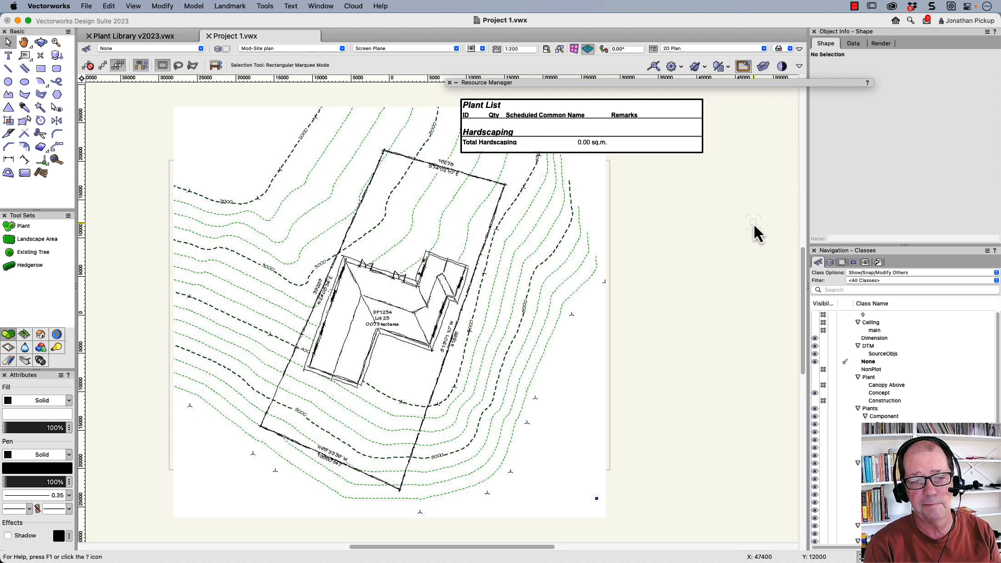
pyautogui.moveTo(697, 230)
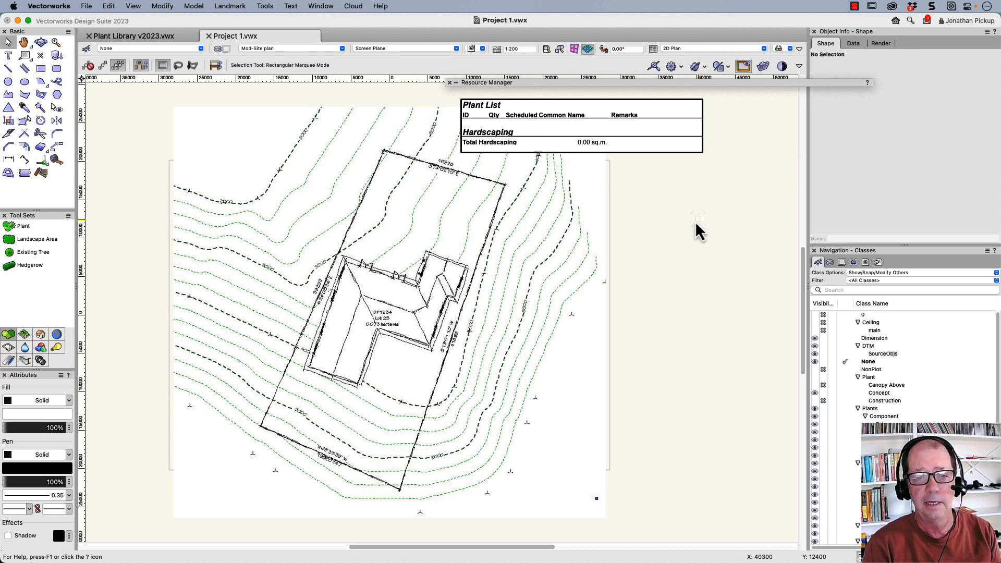
pyautogui.moveTo(683, 245)
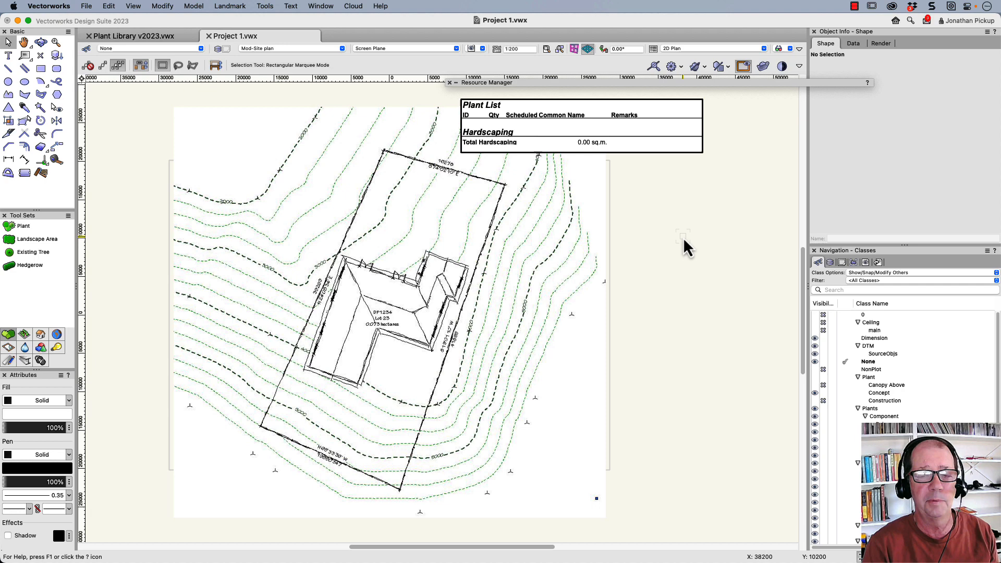
pyautogui.moveTo(23, 225)
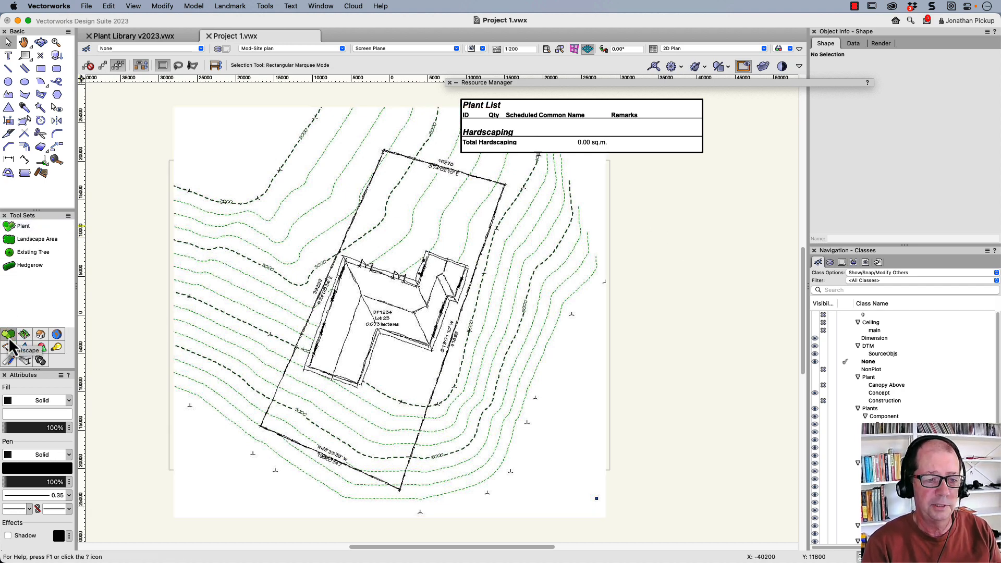
pyautogui.moveTo(23, 226)
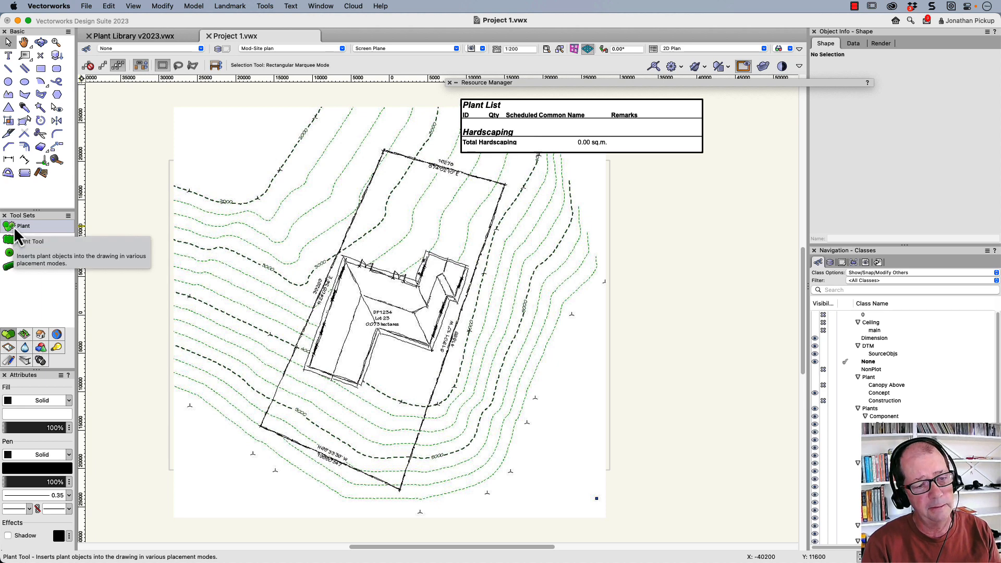
# Step: Activate the Plant tool with the MeEx-Plant style for the top boundary row
pyautogui.click(23, 226)
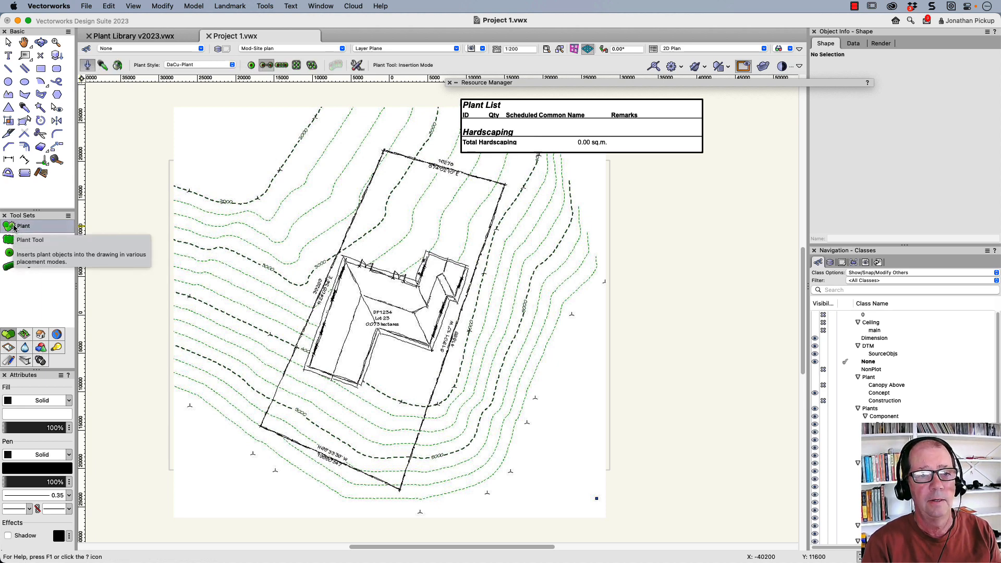
pyautogui.click(22, 225)
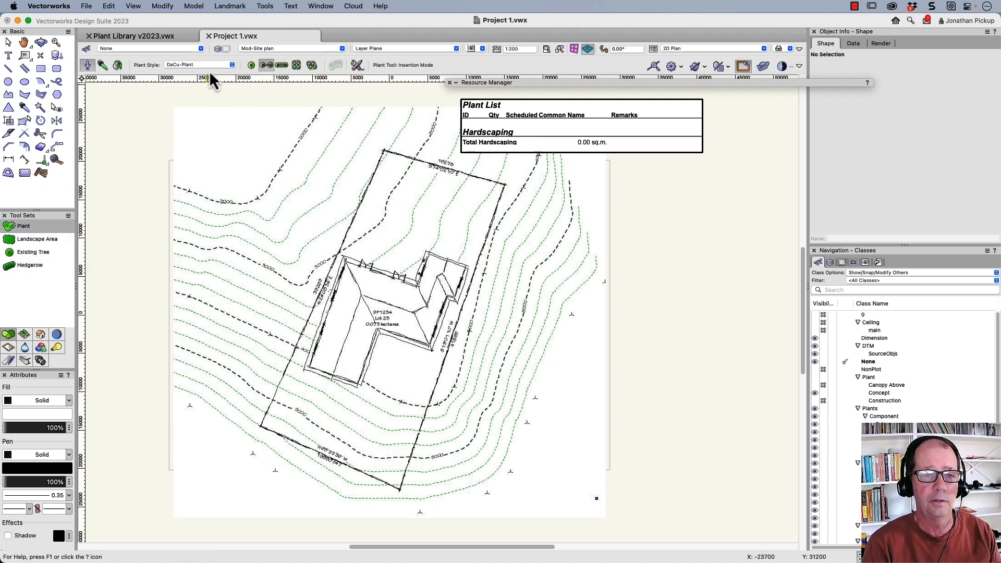
pyautogui.moveTo(231, 68)
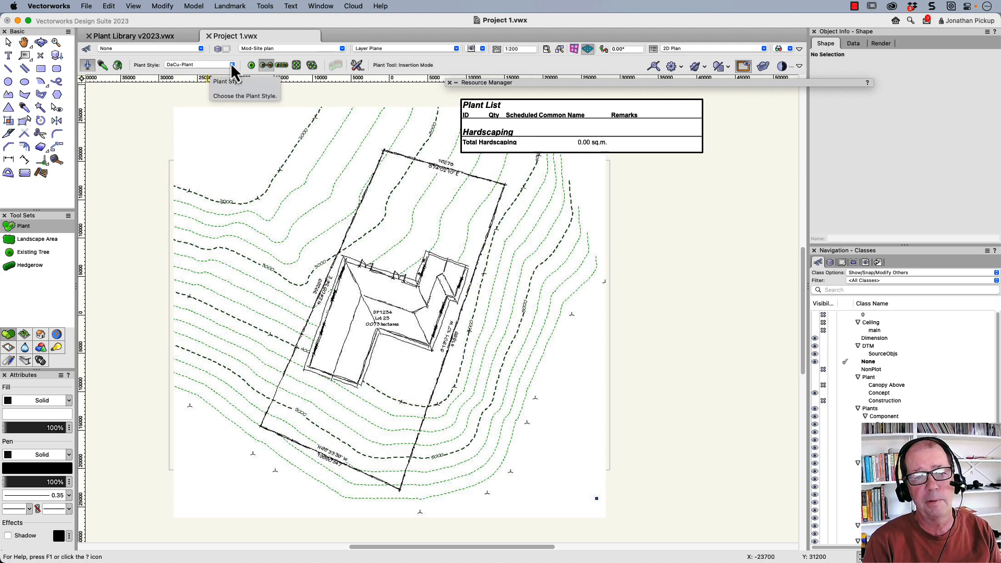
pyautogui.click(232, 65)
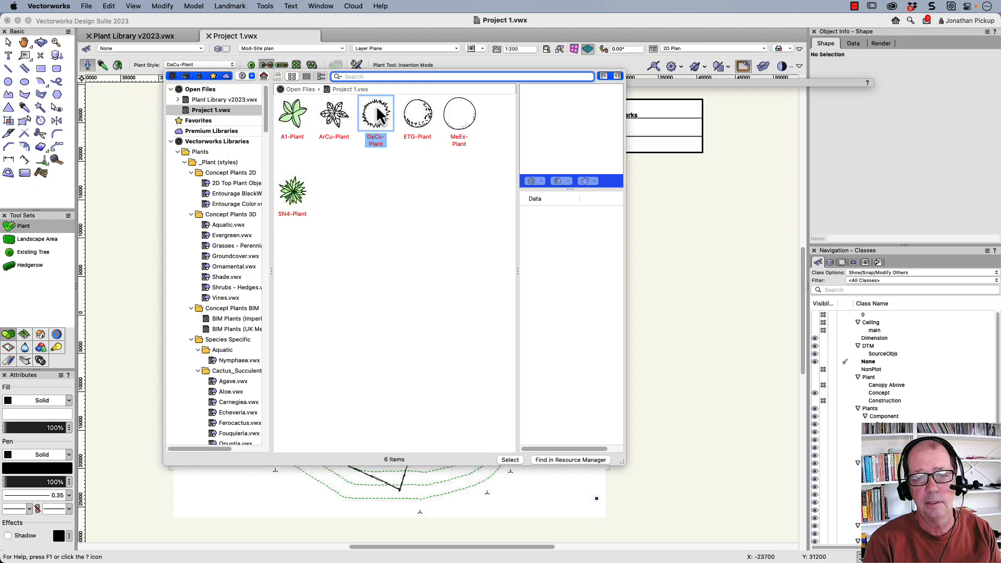
pyautogui.click(458, 114)
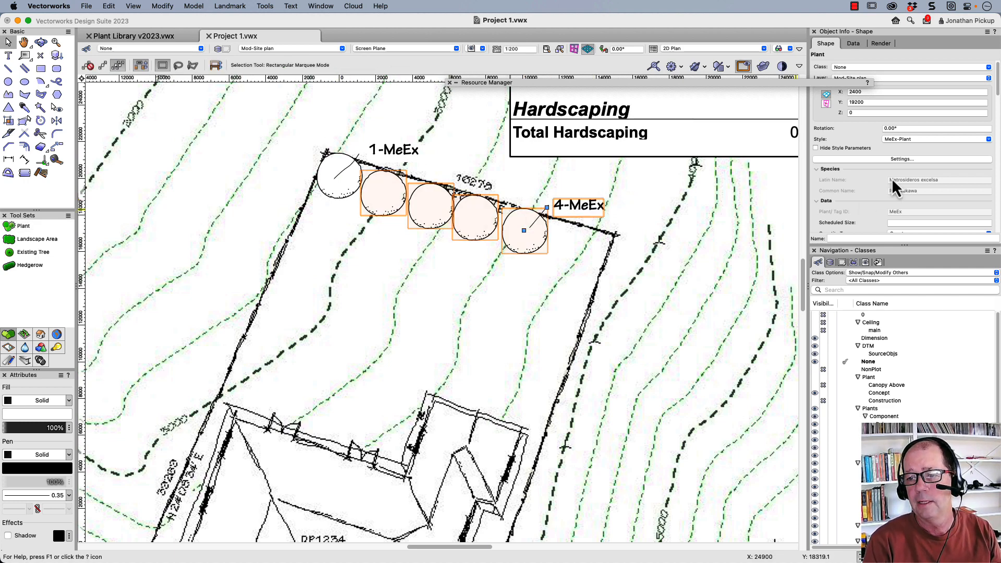
# Step: Set Polygon Display to Centers-Dashed and add the single MeEx plant to the selection
pyautogui.scroll(-3)
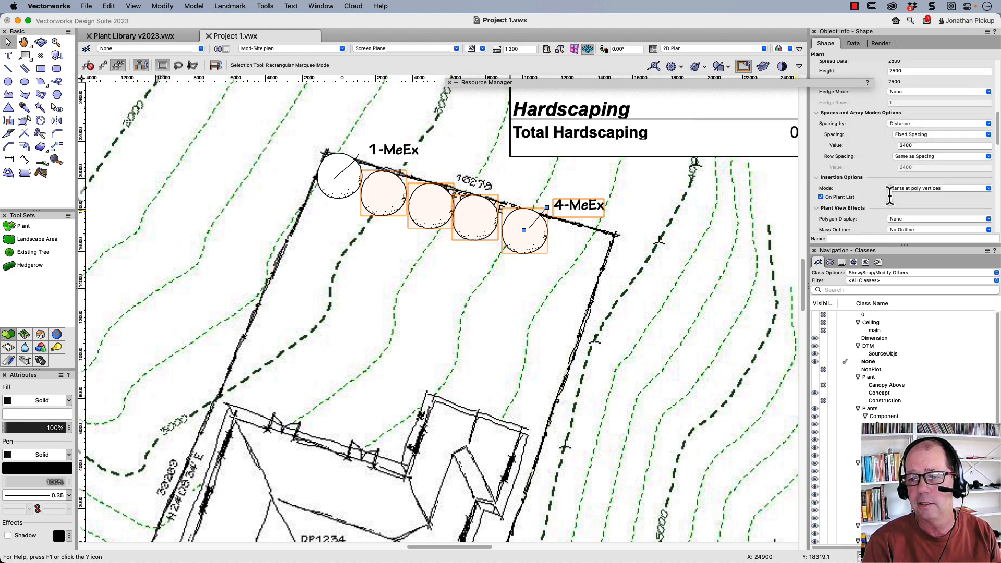
pyautogui.click(937, 187)
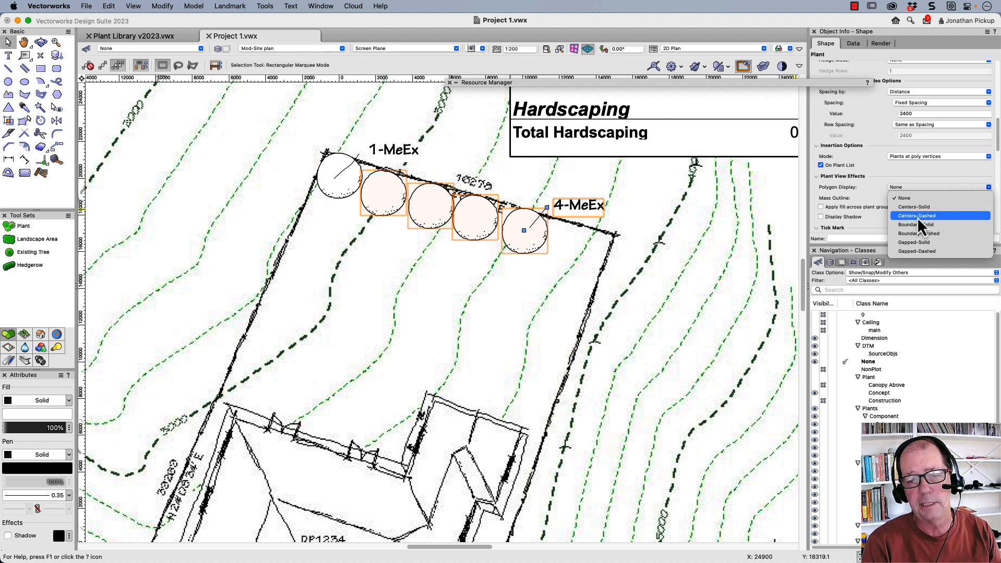
pyautogui.click(915, 215)
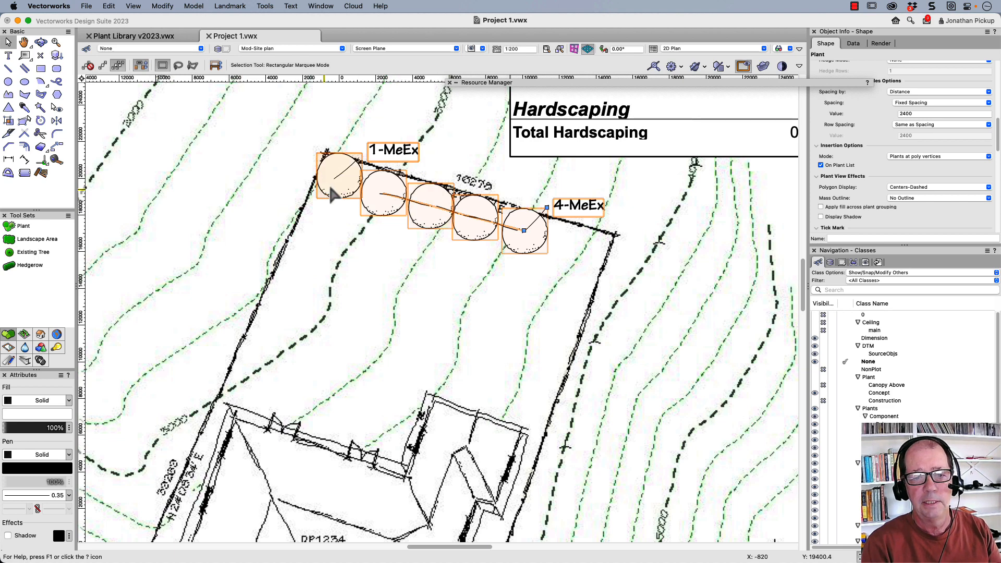
pyautogui.click(339, 177)
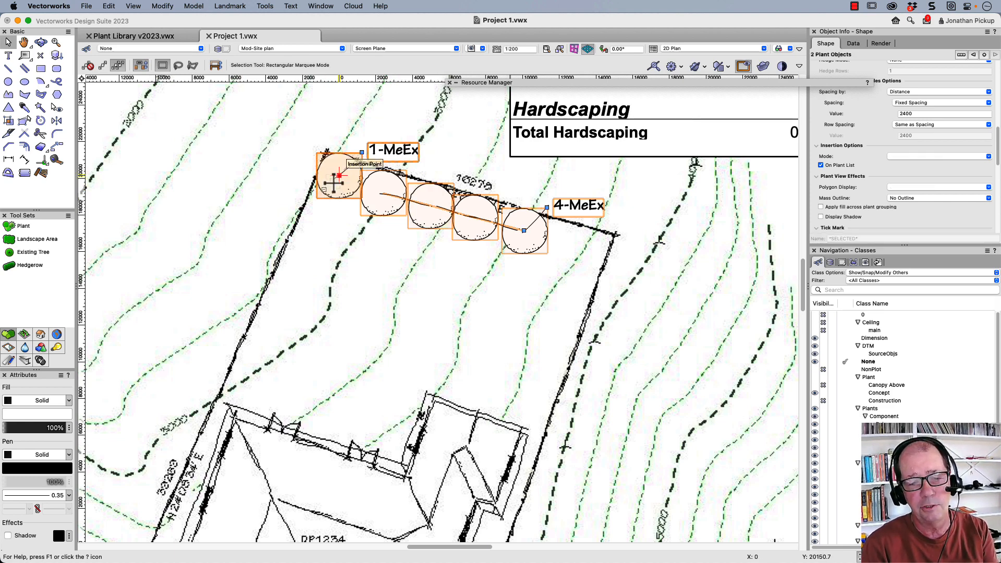
# Step: Combine the selected MeEx plants into one single plant via Change Plant Grouping
pyautogui.rightClick(339, 179)
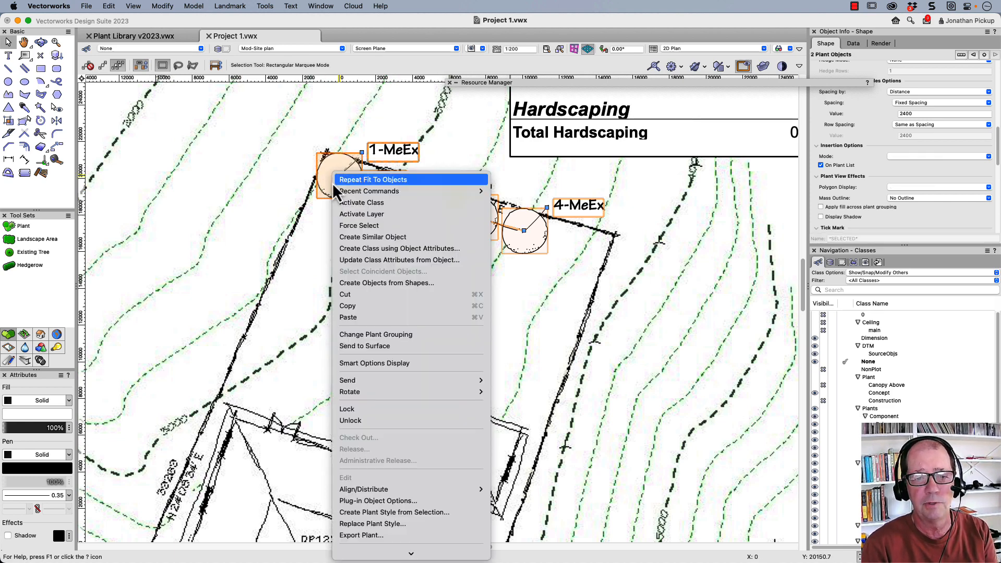
pyautogui.moveTo(375, 334)
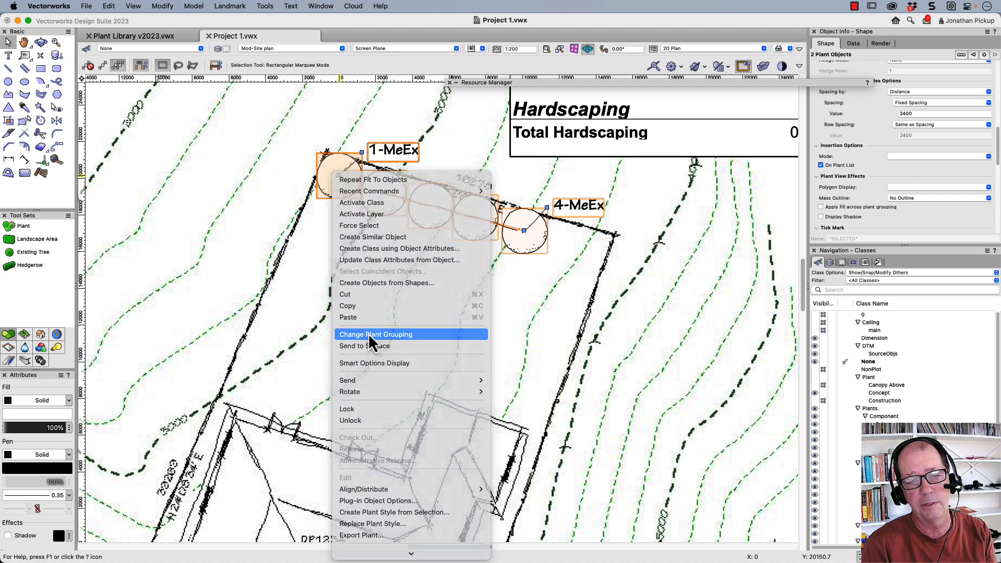
pyautogui.click(375, 334)
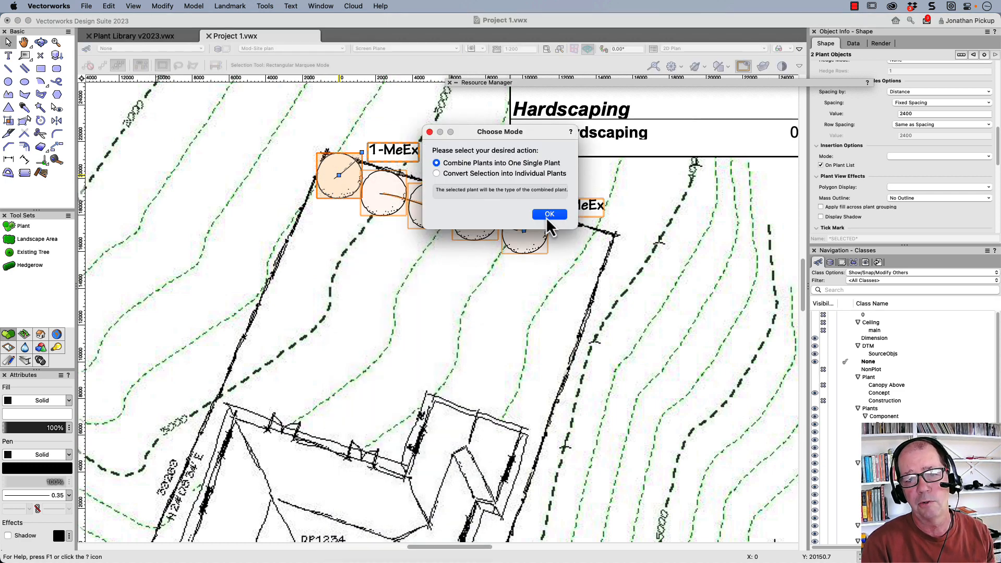
pyautogui.click(548, 213)
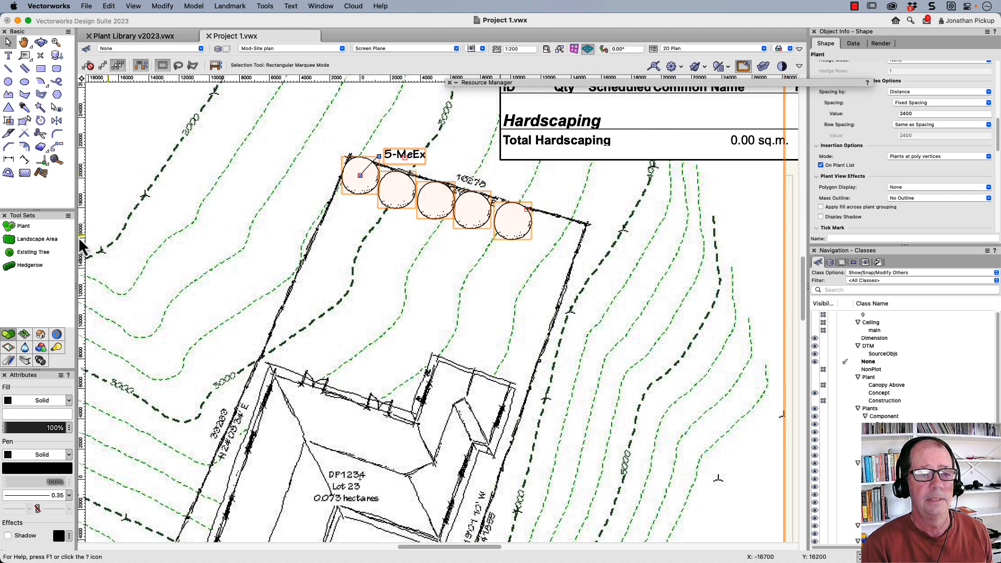
pyautogui.moveTo(24, 226)
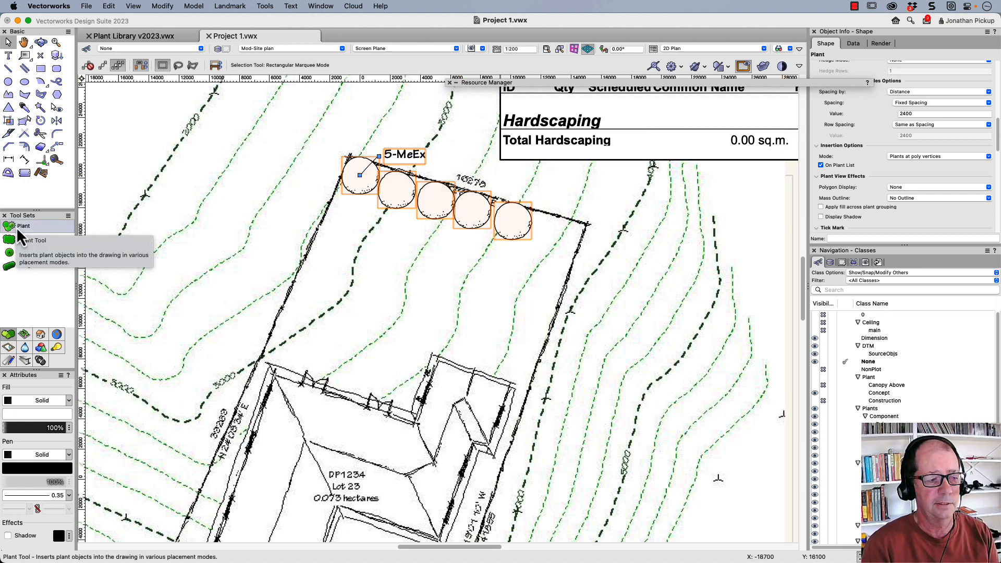
# Step: Activate the Plant tool with the DaCu-Plant style for a rectangular array
pyautogui.click(23, 225)
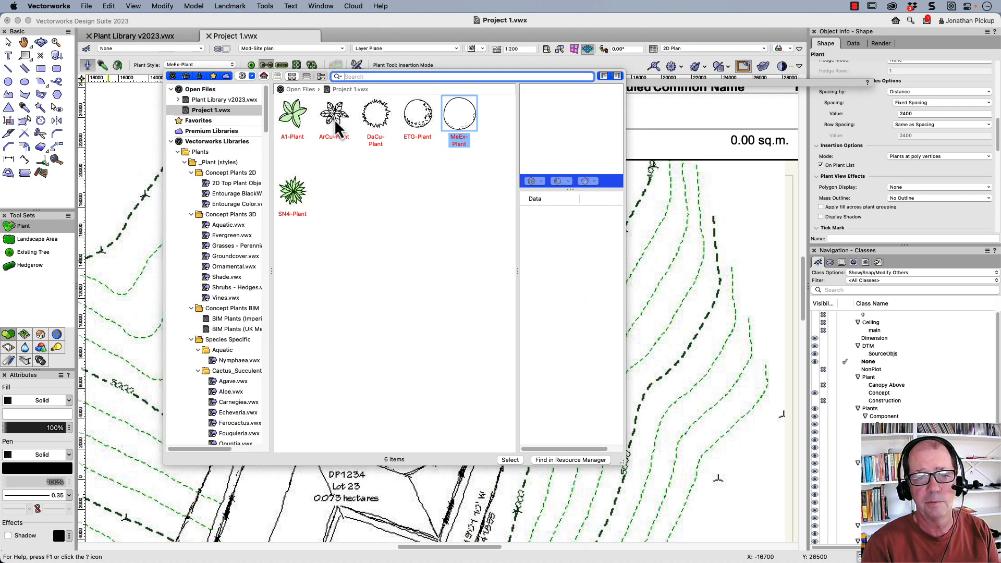
pyautogui.click(375, 113)
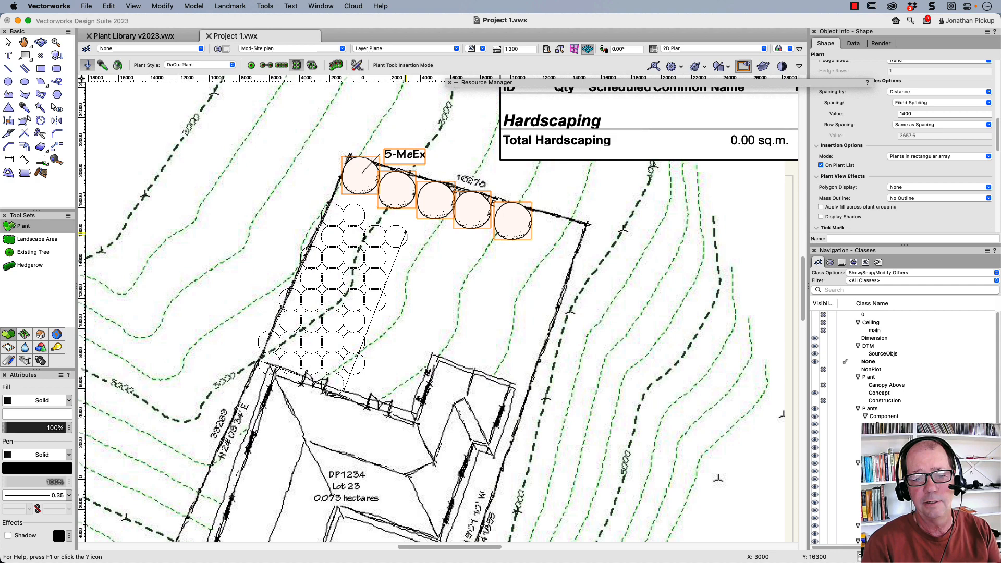
# Step: Place the rectangular DaCu plant array below the five-plant MeEx group
pyautogui.click(404, 235)
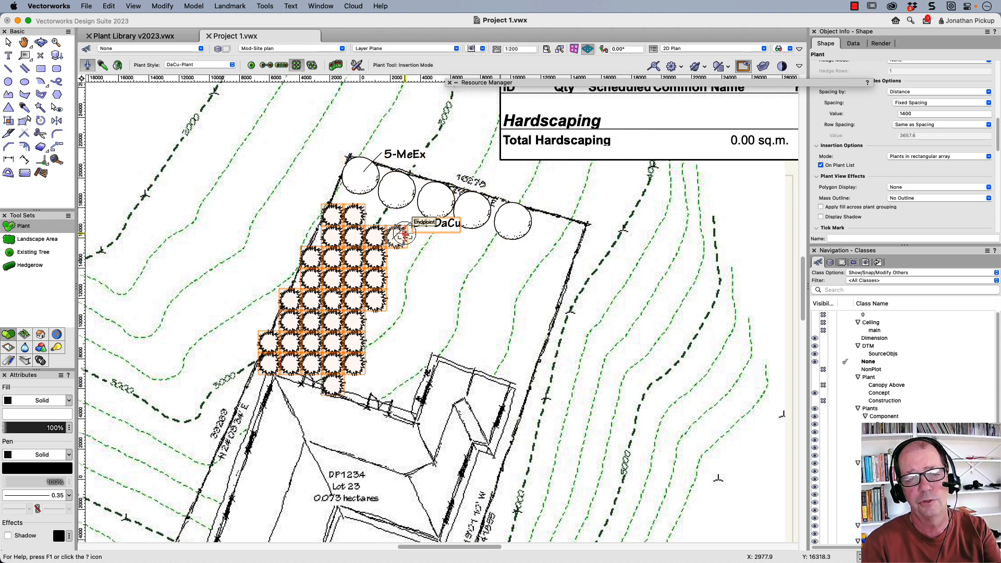
pyautogui.moveTo(380, 275)
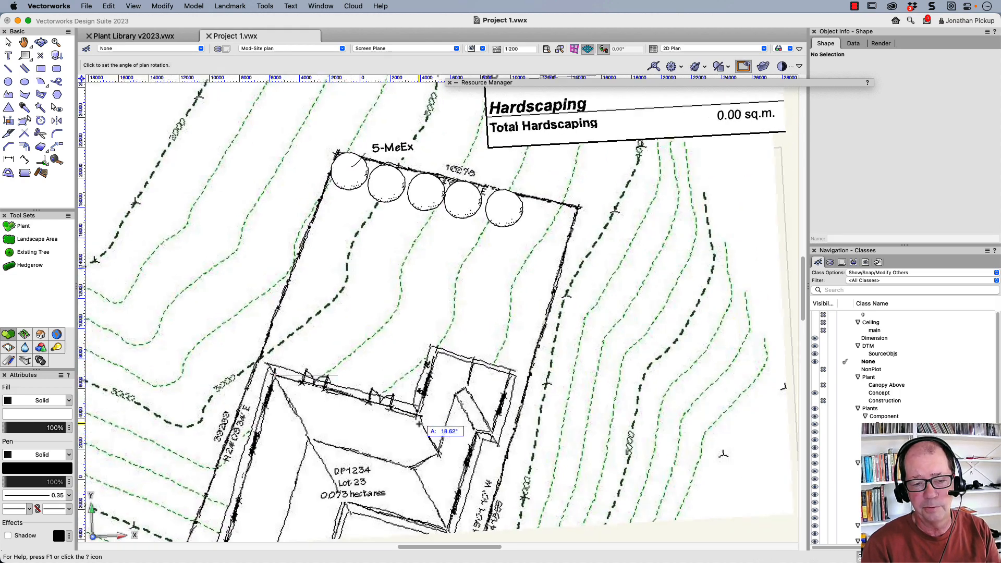
# Step: Rotate the plan to the boundary and place a 22-plant DaCu array along the west boundary
pyautogui.click(22, 225)
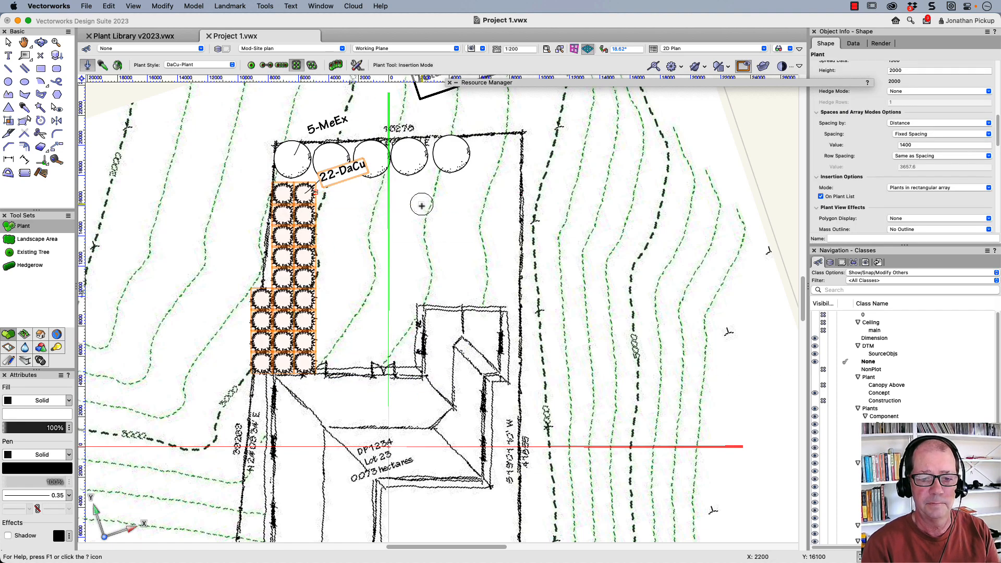
pyautogui.click(9, 43)
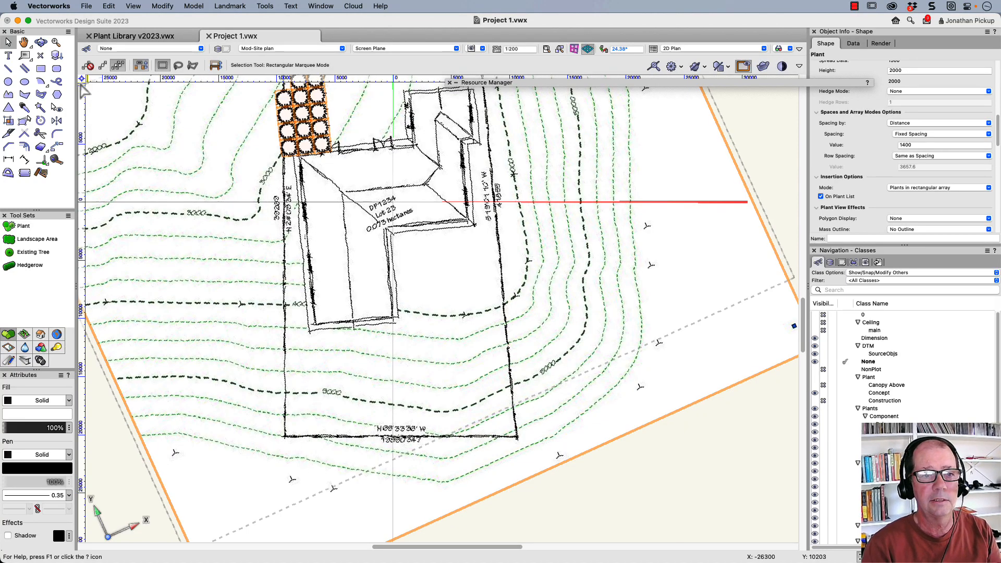
pyautogui.click(23, 225)
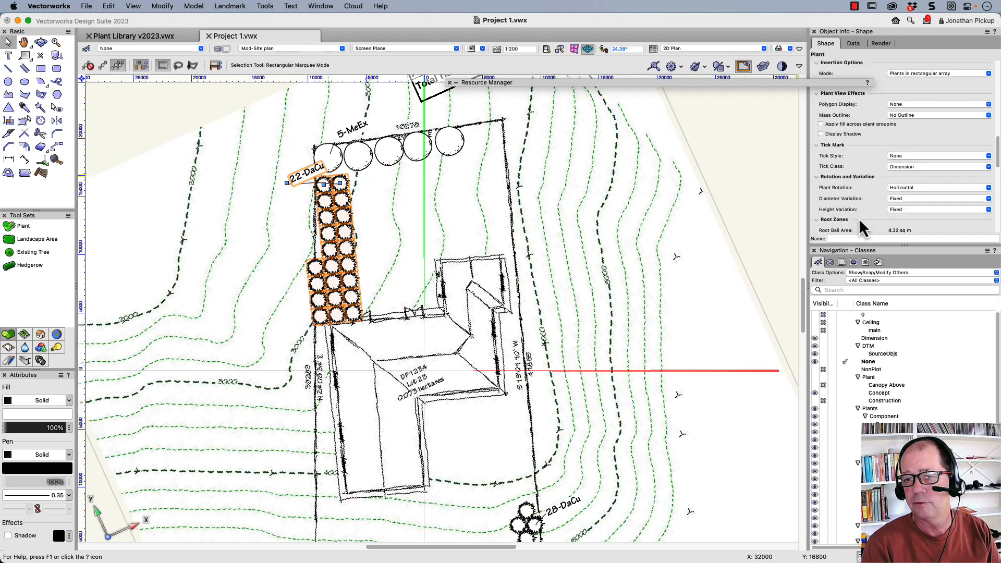
pyautogui.moveTo(886, 179)
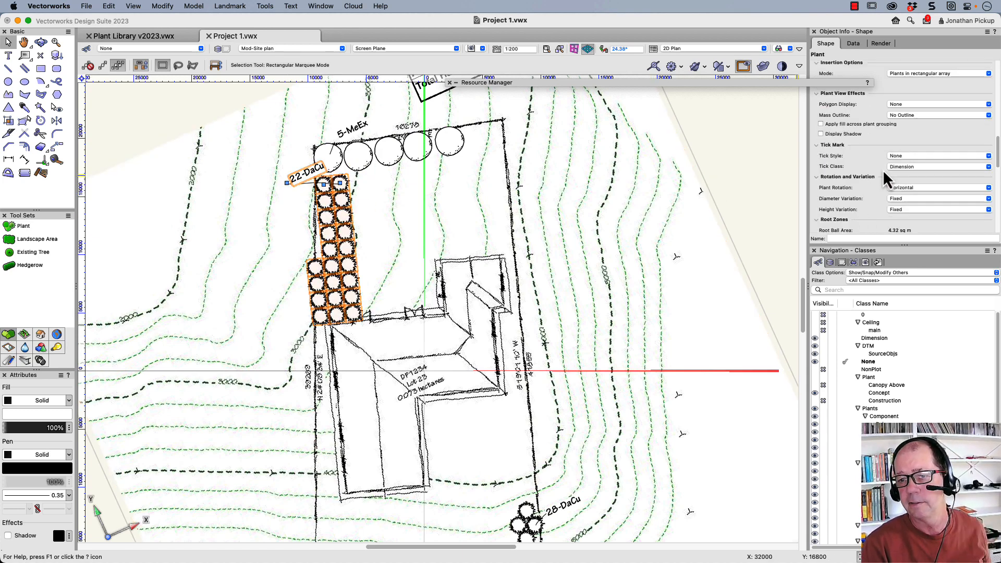
# Step: Set the 22-DaCu Tag Display to Left and begin Rotate Plan
pyautogui.click(935, 173)
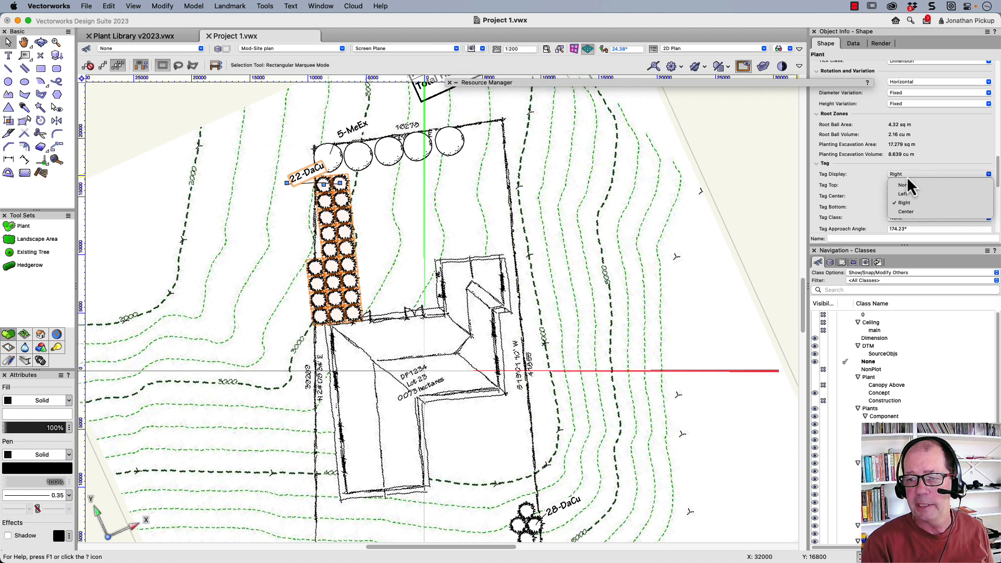
pyautogui.click(901, 193)
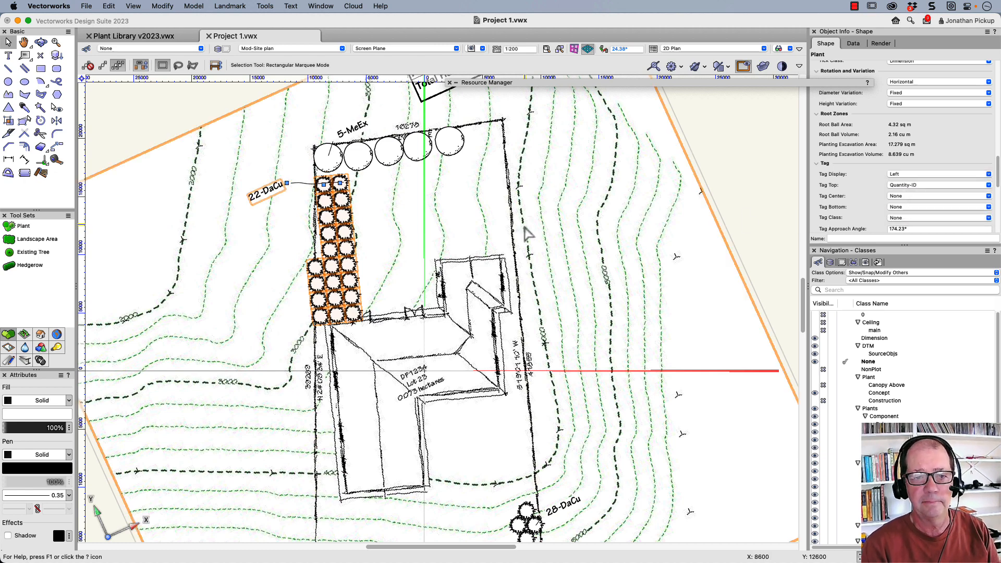
pyautogui.tripleClick(622, 48)
pyautogui.write('0')
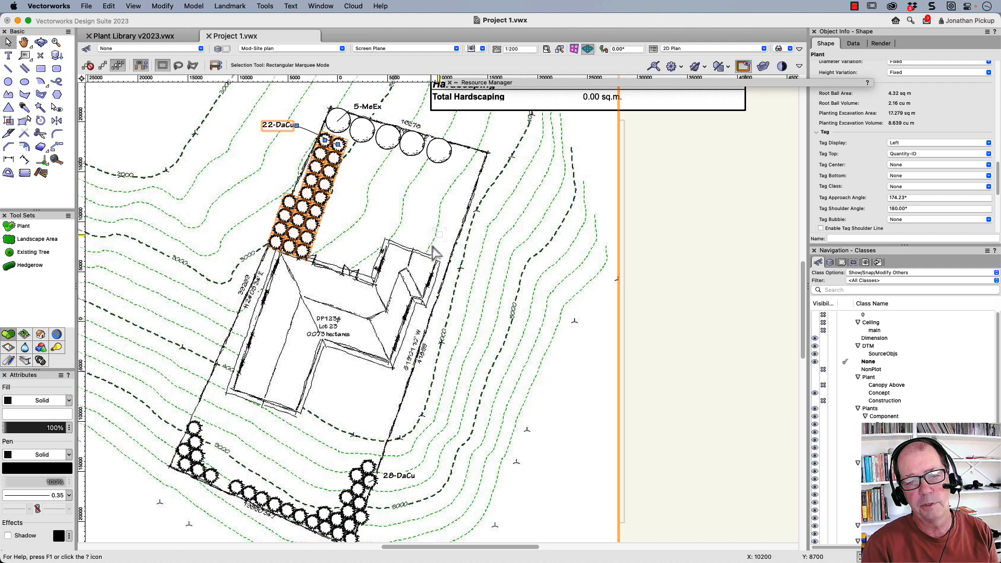
pyautogui.moveTo(415, 236)
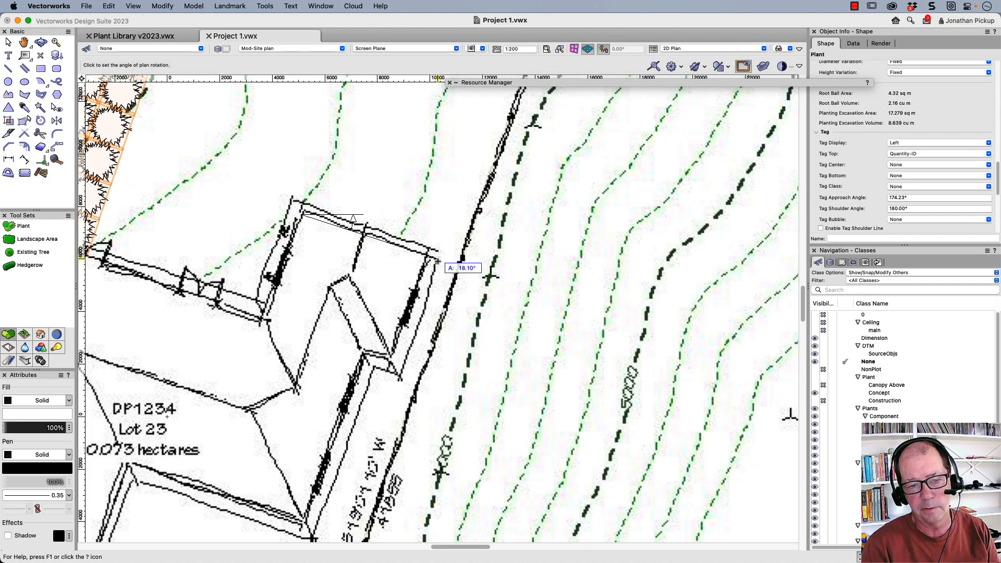
# Step: Rotate the plan to the boundary angle and activate the Site Planning Hardscape tool
pyautogui.click(9, 42)
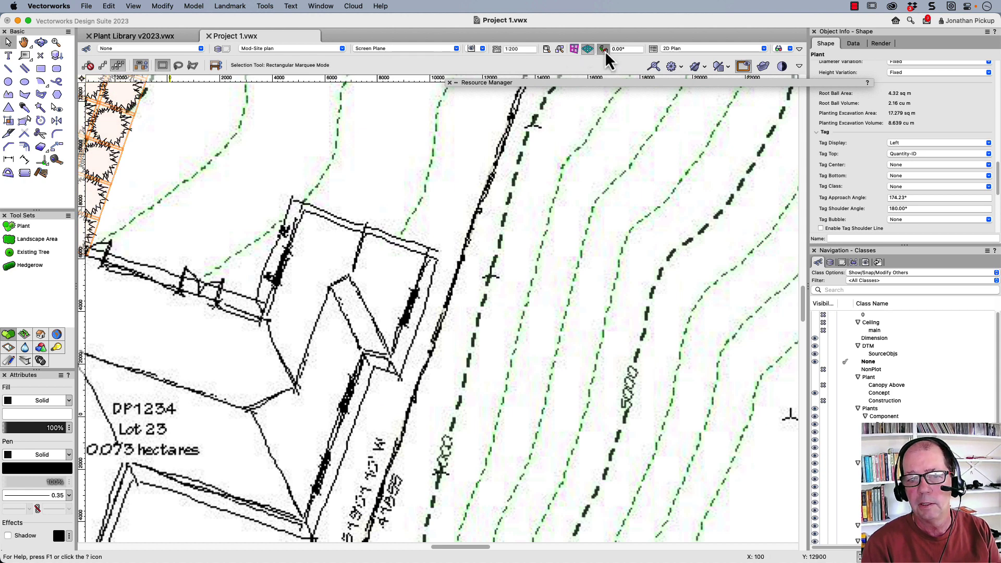
pyautogui.click(603, 48)
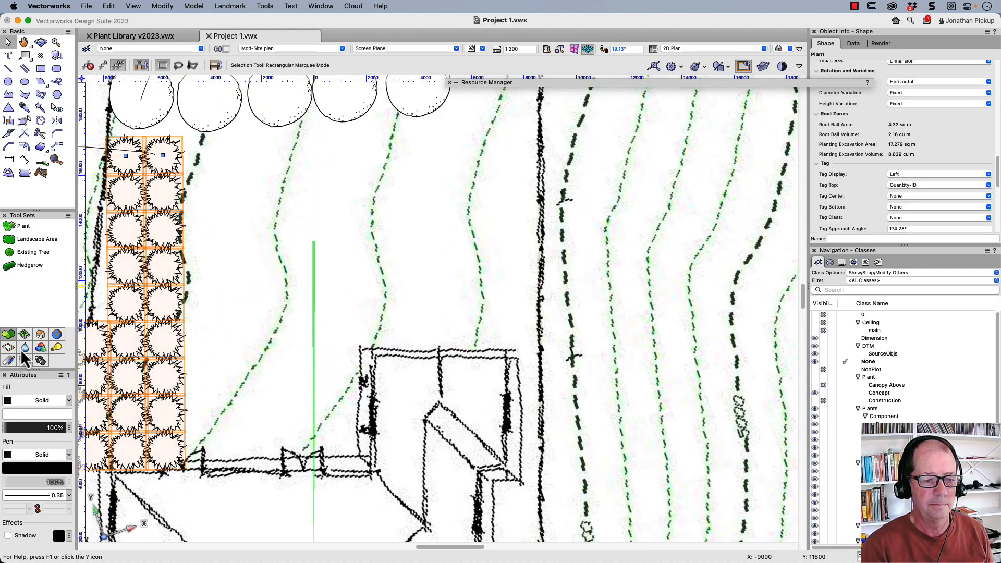
pyautogui.click(25, 334)
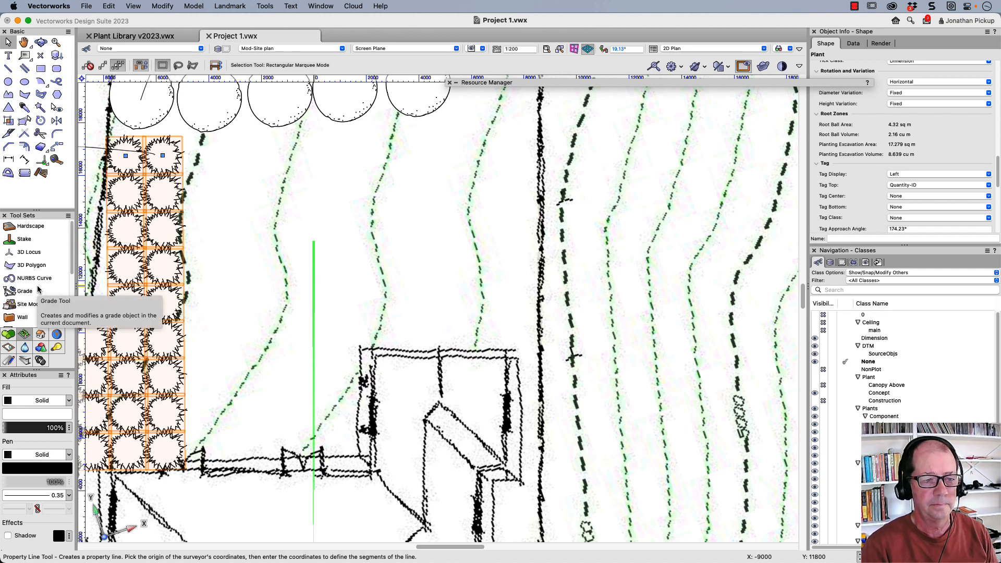
pyautogui.click(31, 225)
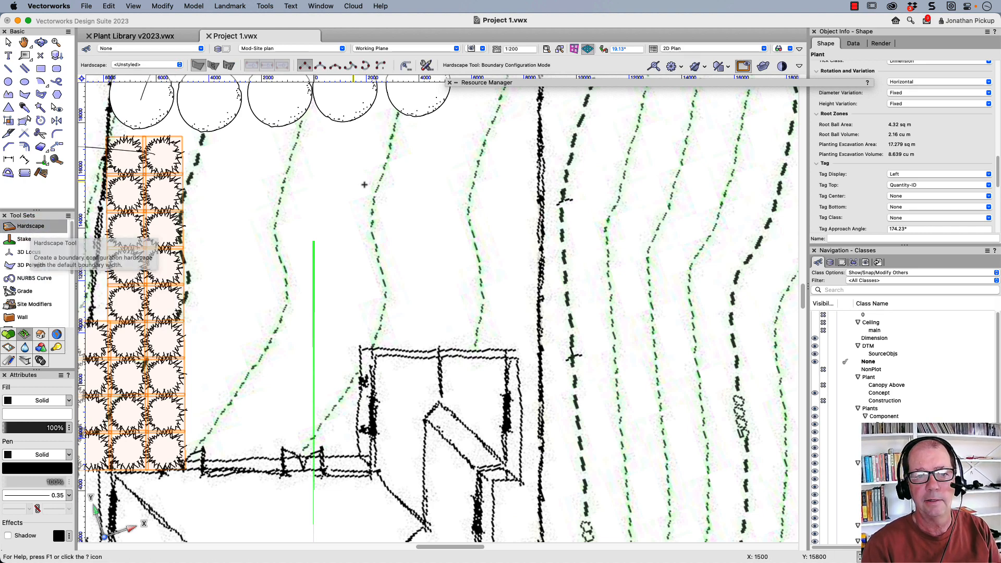
# Step: Begin outlining the rectangular hardscape area between the MeEx trees and the house
pyautogui.click(370, 356)
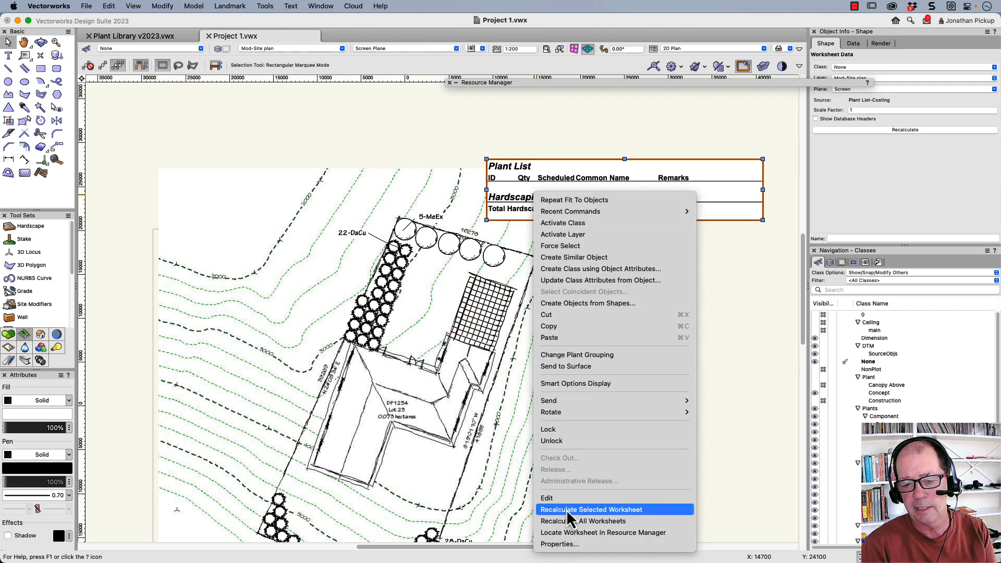
# Step: Recalculate the plant and hardscape worksheet, then rotate the plan toward the house's south end
pyautogui.click(589, 509)
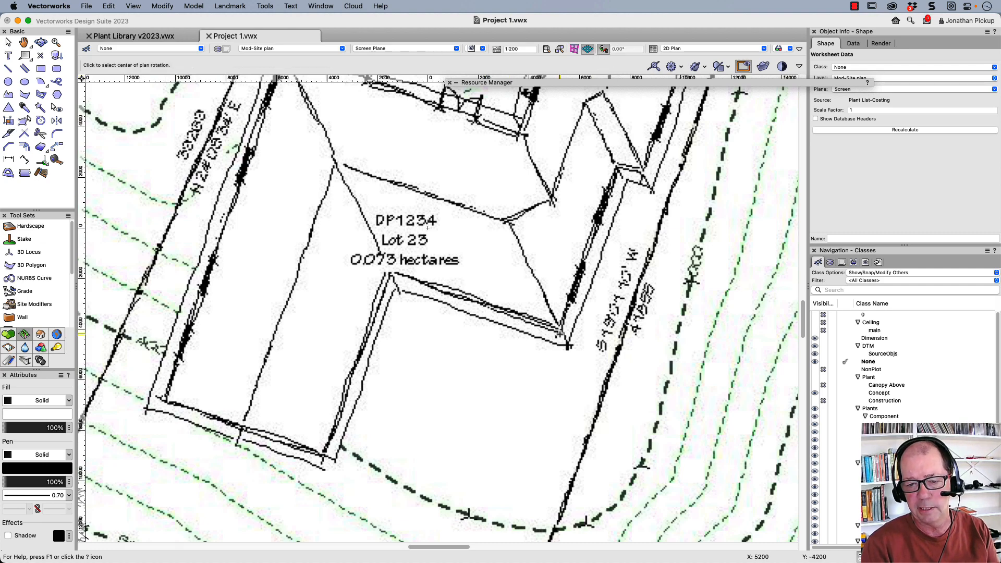
pyautogui.click(392, 276)
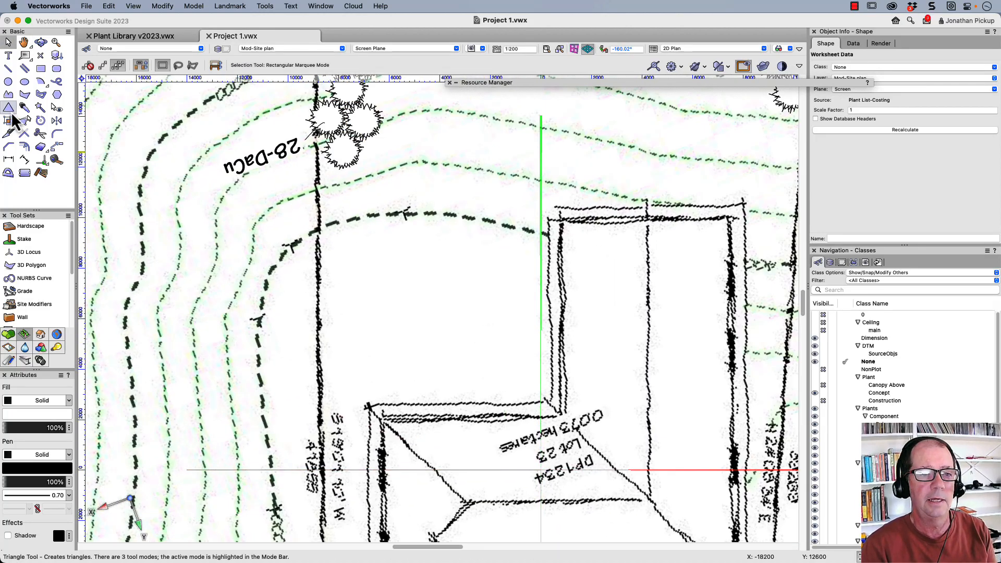
# Step: Draw a second hardscape area at the house's south end with Joint Pattern Angle 0
pyautogui.click(30, 226)
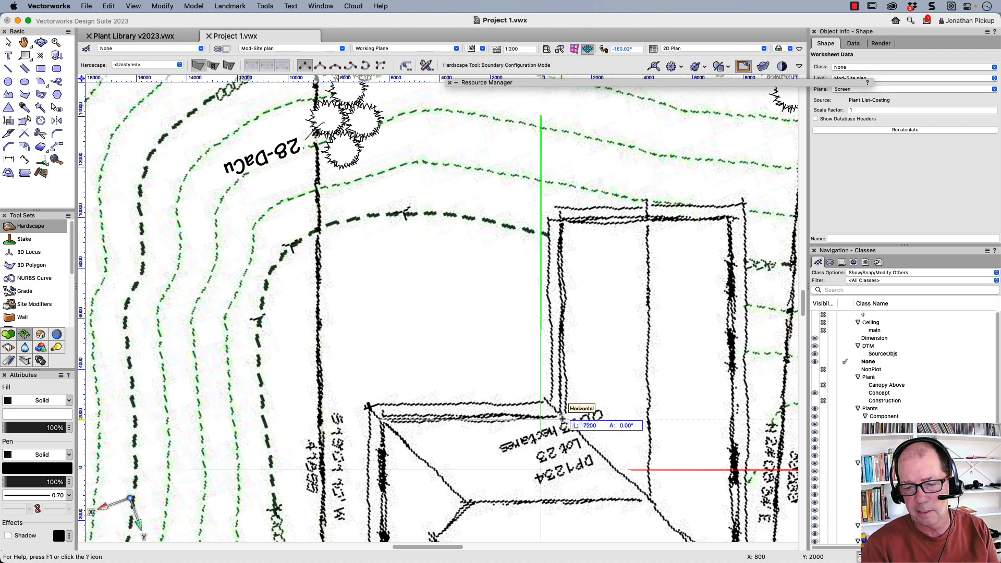
pyautogui.moveTo(562, 222)
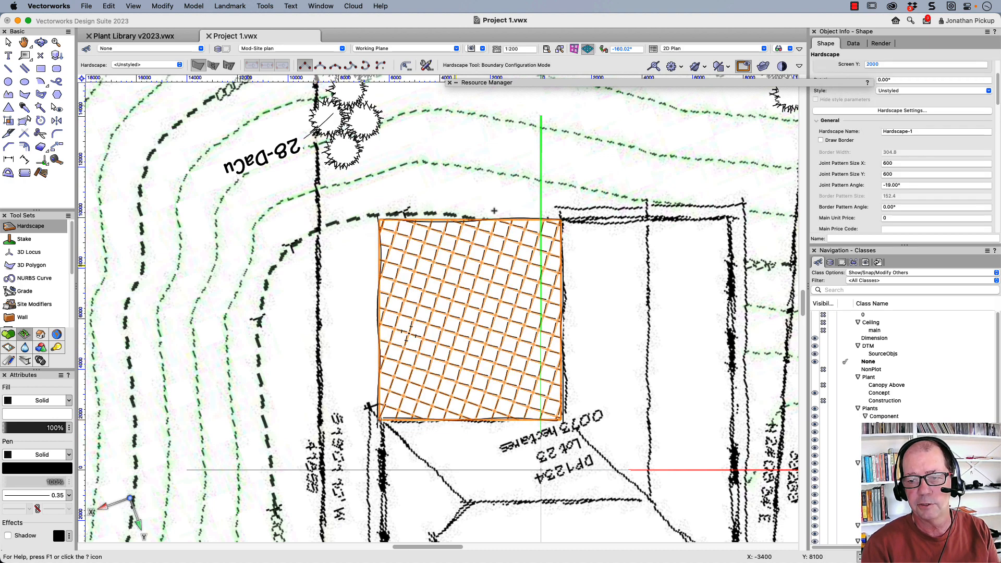
pyautogui.tripleClick(934, 185)
pyautogui.write('0')
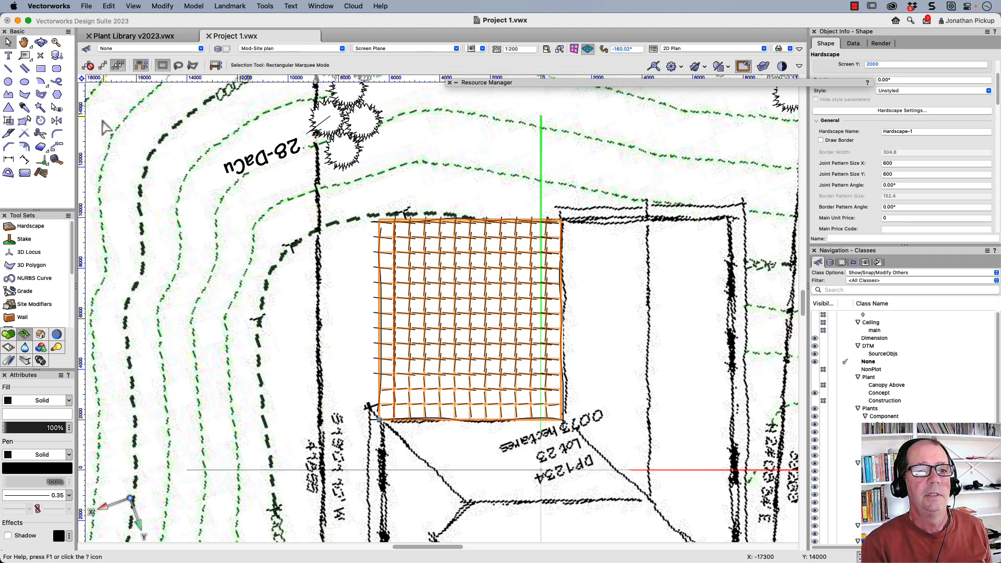
# Step: Draw a center-mode oval across the second hardscape's outer edge and right-click it
pyautogui.click(25, 83)
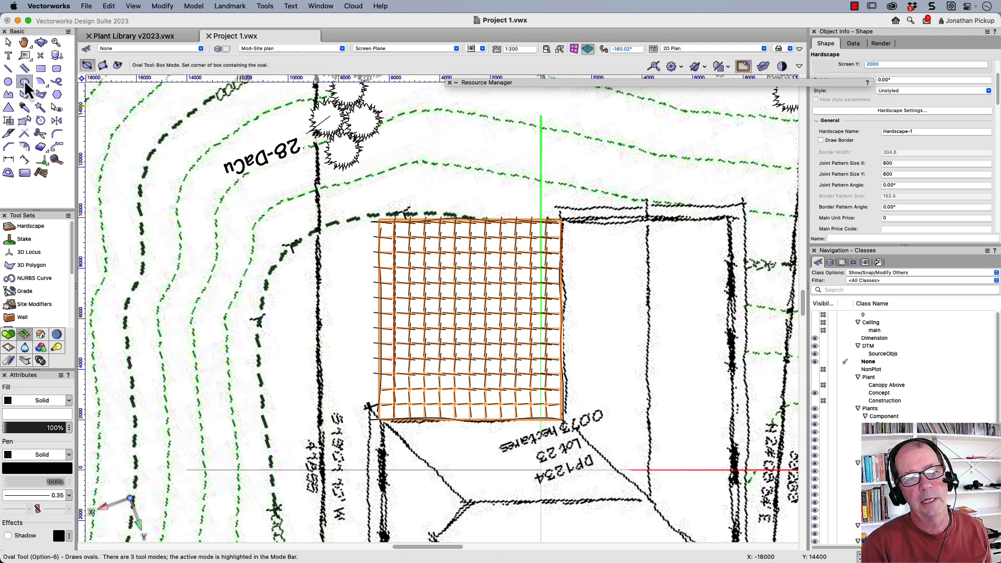
pyautogui.click(117, 64)
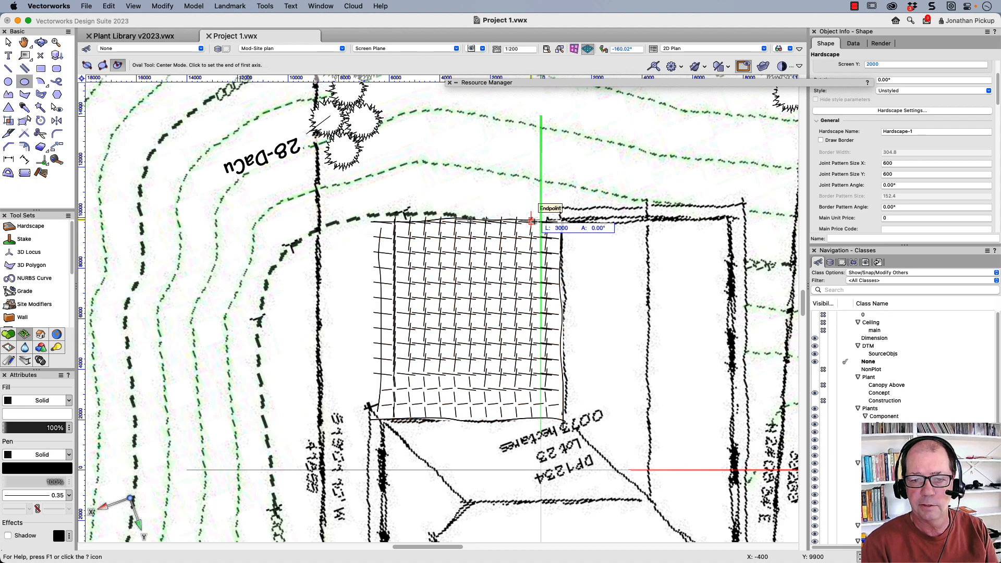
pyautogui.click(530, 222)
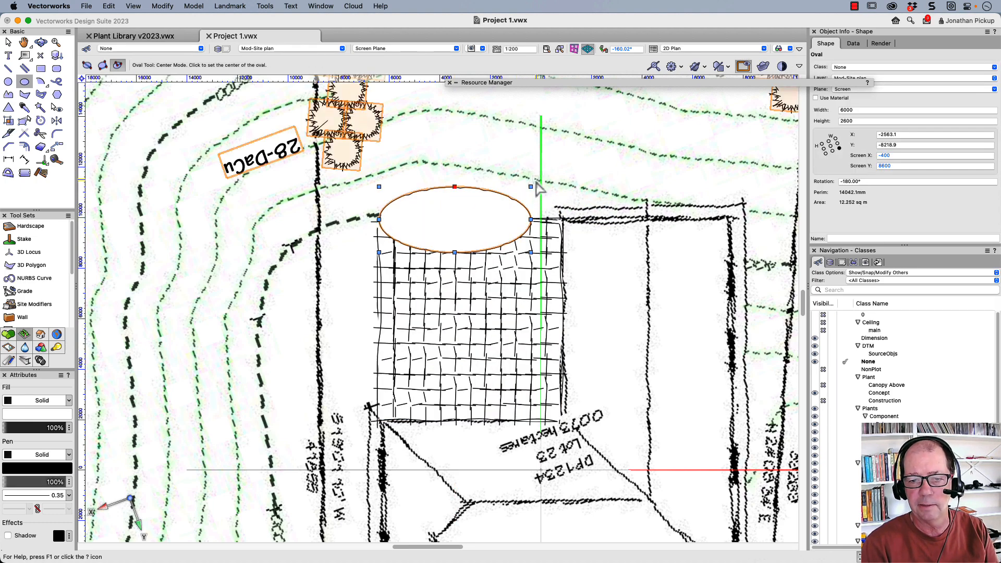
pyautogui.click(9, 43)
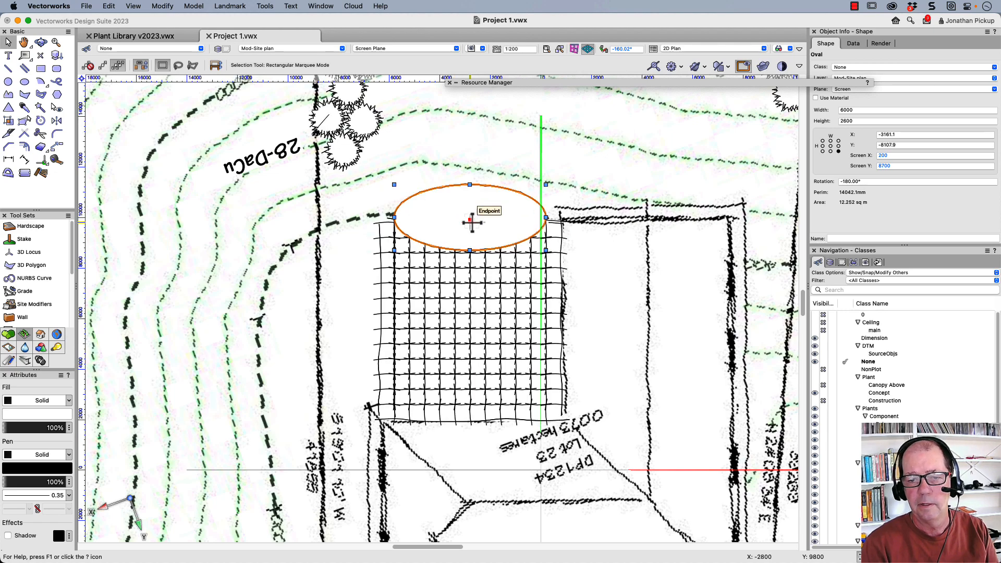
pyautogui.rightClick(470, 222)
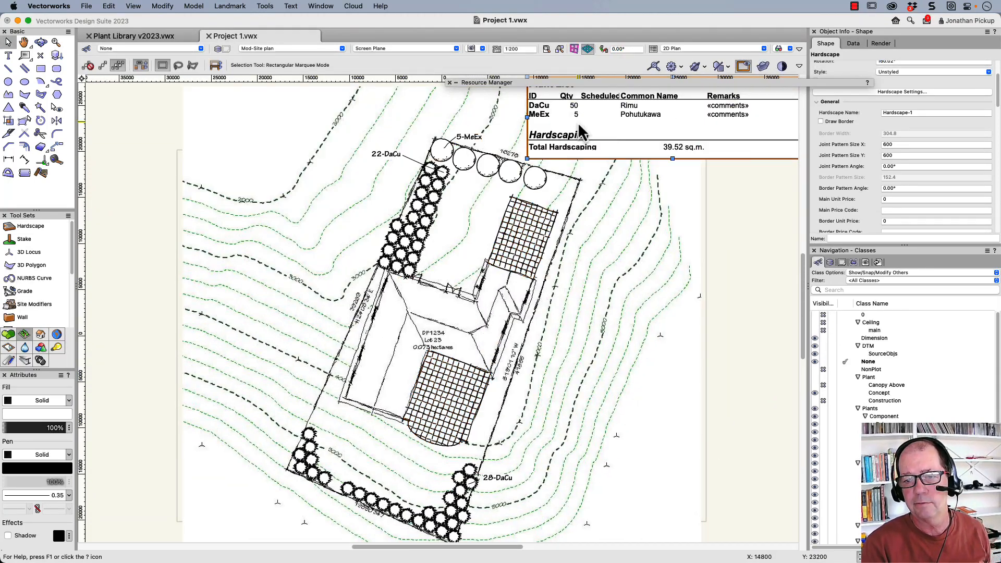
# Step: Recalculate the worksheet to show 50 DaCu, 5 MeEx and 103.13 sq.m. hardscaping
pyautogui.rightClick(581, 131)
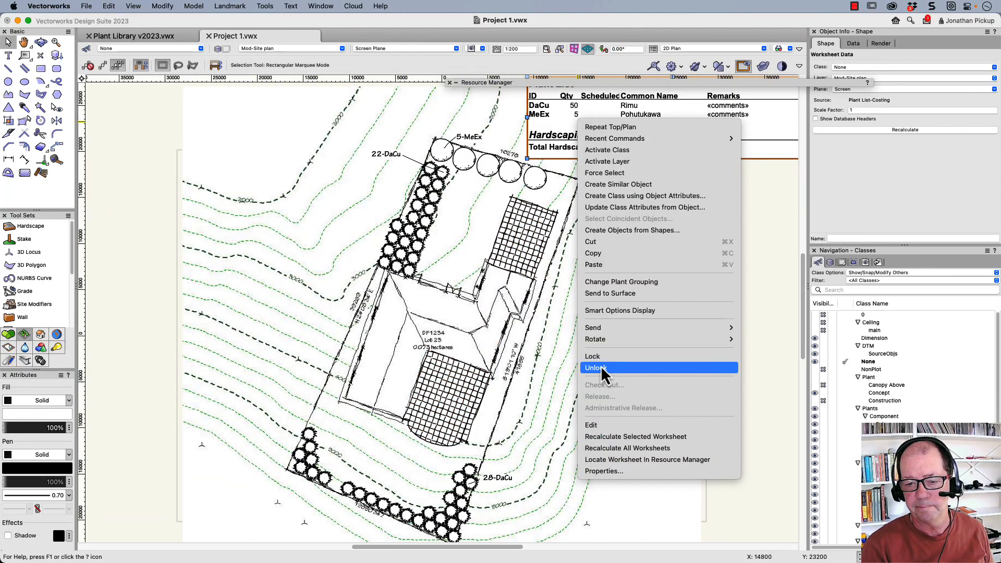
pyautogui.click(594, 367)
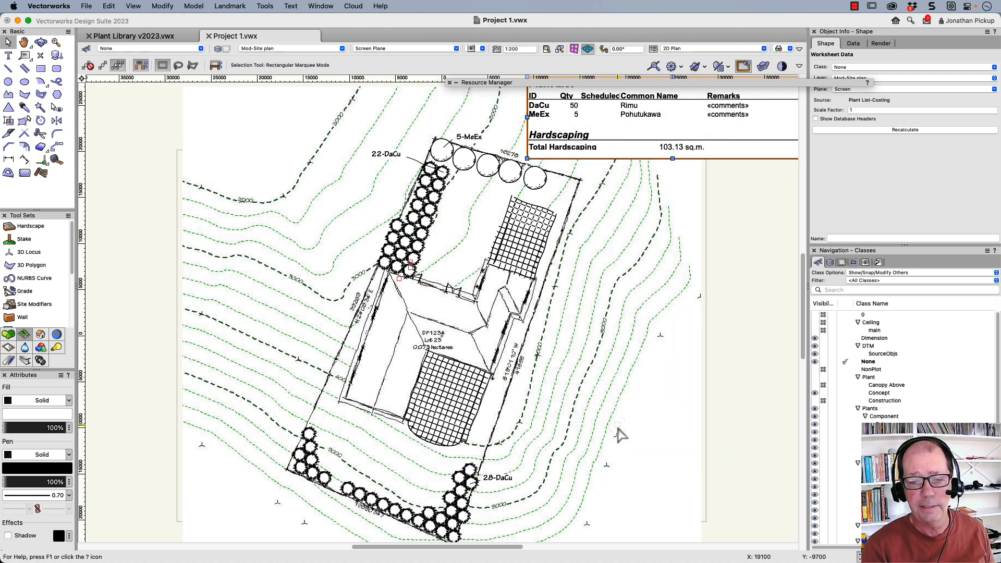